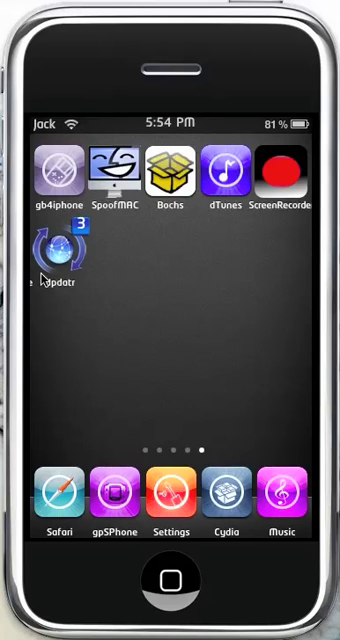
{"action": "mouse_move", "coordinate": [210, 260]}
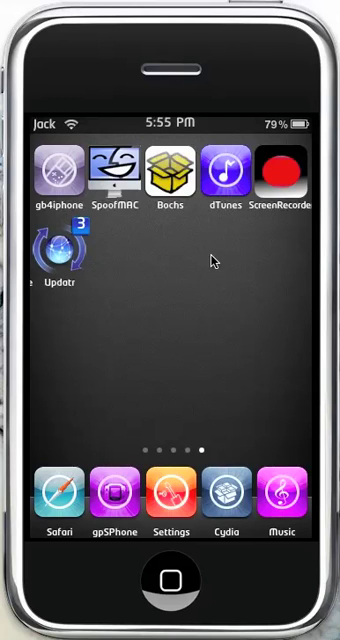
{"action": "mouse_move", "coordinate": [44, 258]}
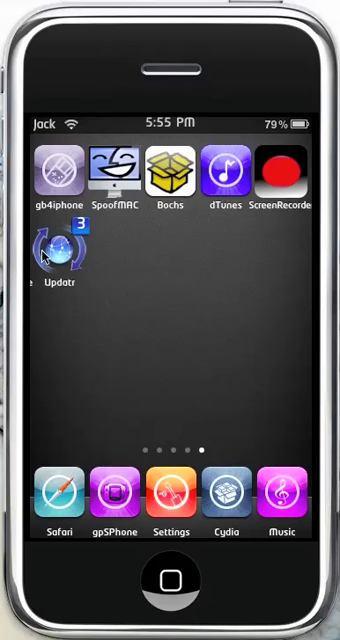
{"action": "mouse_move", "coordinate": [88, 226]}
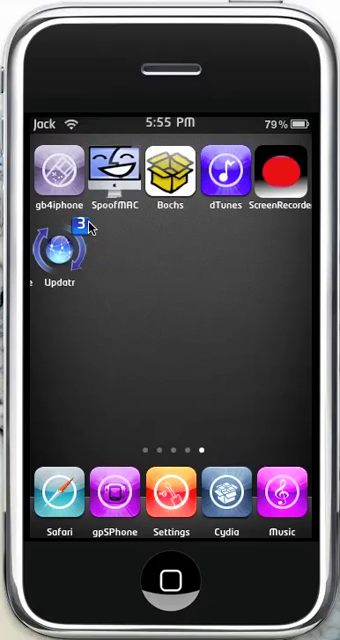
{"action": "mouse_move", "coordinate": [220, 268]}
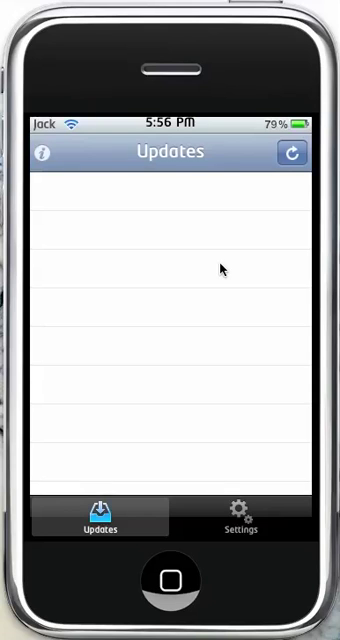
Start a Complete database update and continue past the warning that cached data will be erased.
{"action": "left_click", "coordinate": [292, 152]}
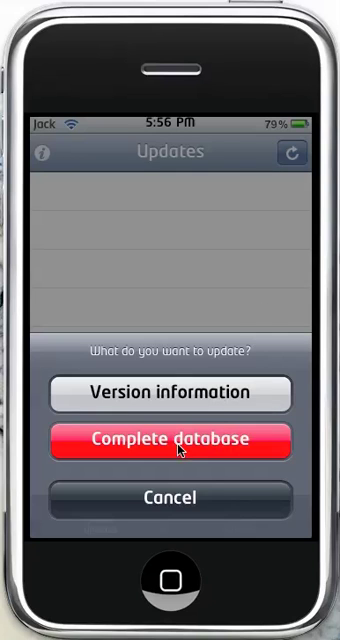
{"action": "mouse_move", "coordinate": [278, 452]}
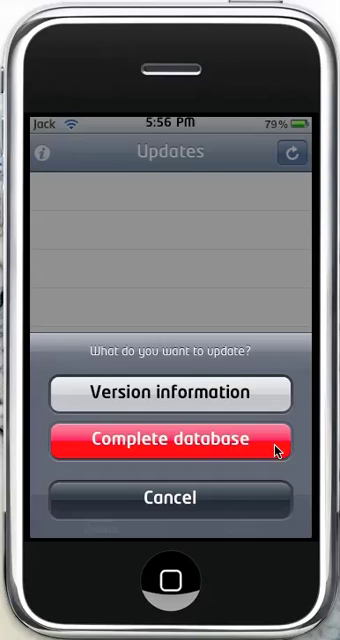
{"action": "left_click", "coordinate": [170, 440]}
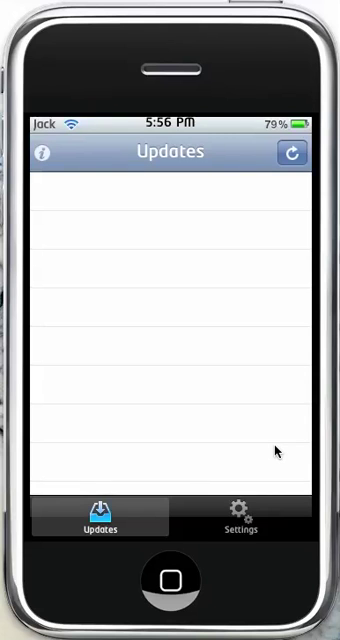
{"action": "left_click", "coordinate": [292, 152]}
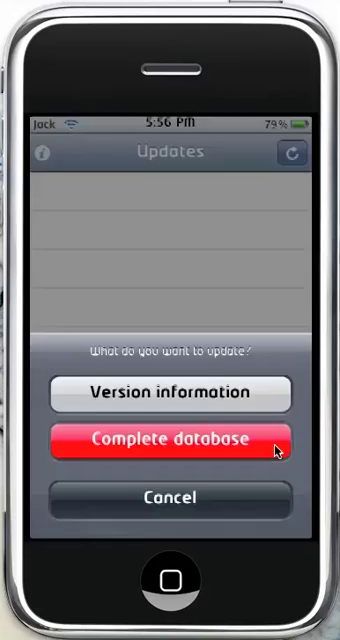
{"action": "left_click", "coordinate": [172, 440]}
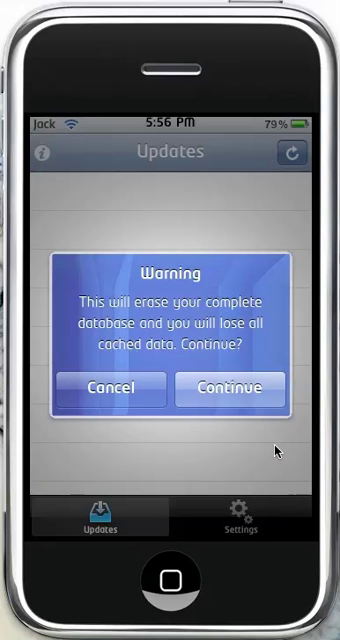
{"action": "left_click", "coordinate": [230, 388]}
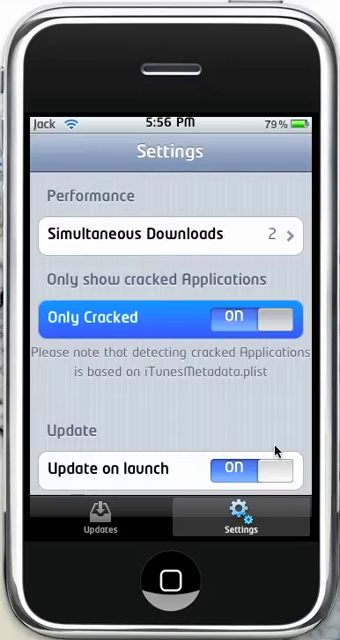
Switch Only Cracked to OFF in Settings, then reopen the update choices from the Updates tab.
{"action": "left_click", "coordinate": [254, 316]}
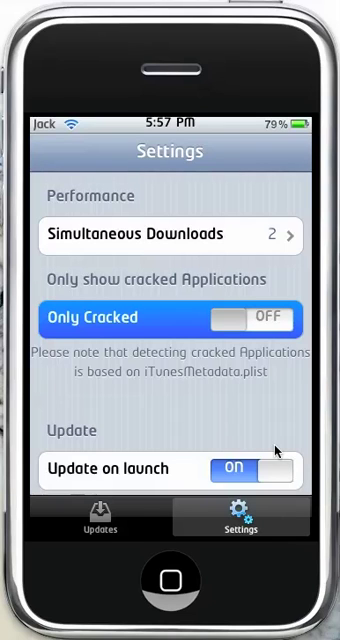
{"action": "mouse_move", "coordinate": [270, 440]}
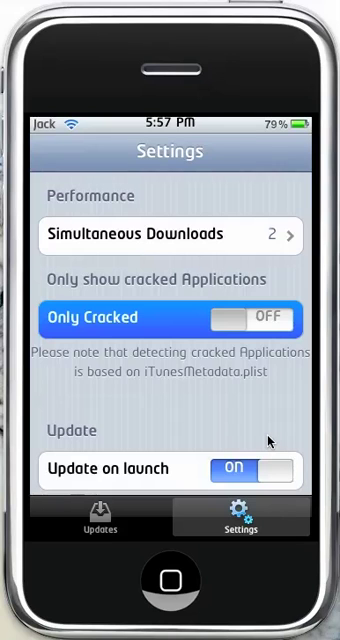
{"action": "left_click", "coordinate": [98, 516]}
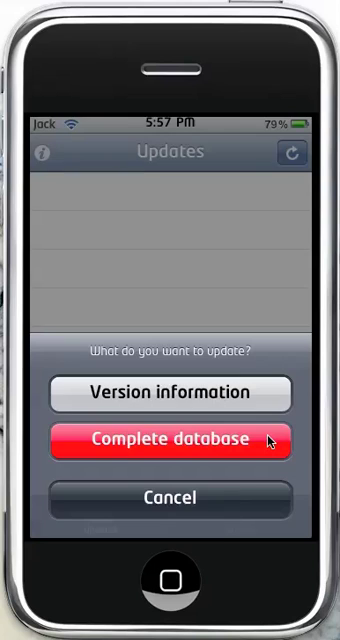
Choose Complete database so the Updates list loads At Bat, AssassinsCreed, DoodleJump and TheSimpsons.
{"action": "left_click", "coordinate": [170, 440]}
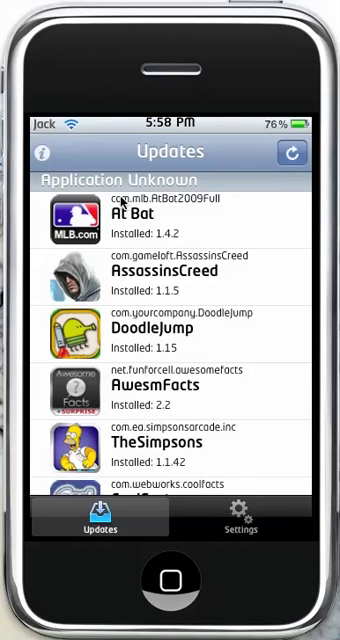
{"action": "mouse_move", "coordinate": [156, 244]}
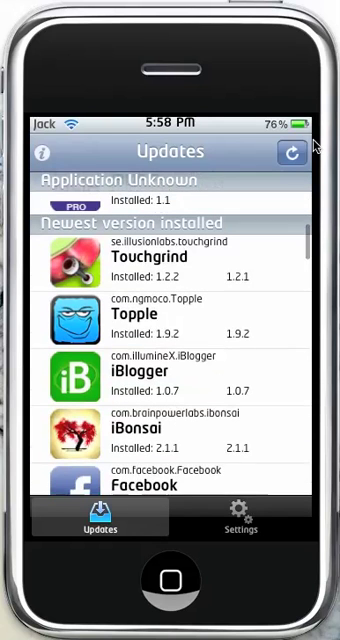
{"action": "mouse_move", "coordinate": [192, 332]}
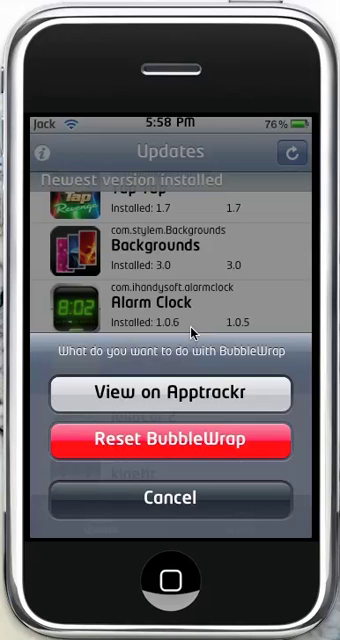
Cancel the BubbleWrap actions, scroll through both app groups, and return to the home screen.
{"action": "left_click", "coordinate": [170, 496]}
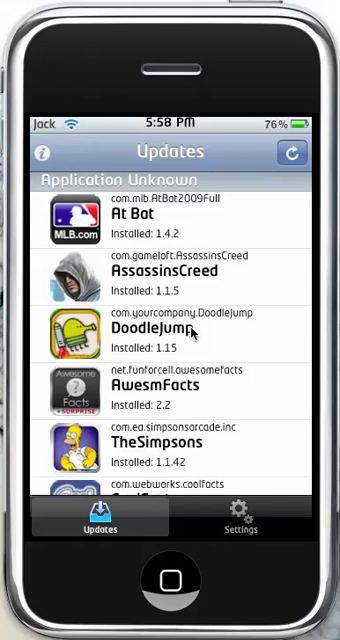
{"action": "mouse_move", "coordinate": [198, 330]}
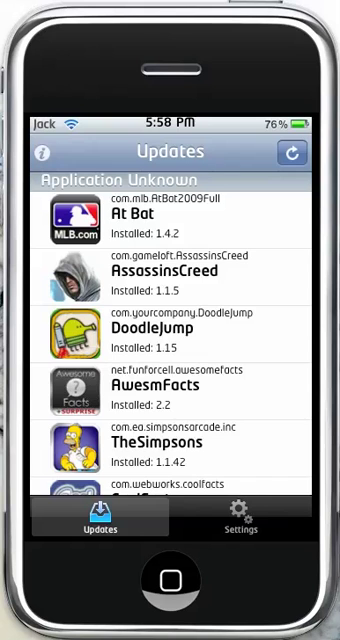
{"action": "scroll", "scroll_direction": "down", "scroll_amount": 3}
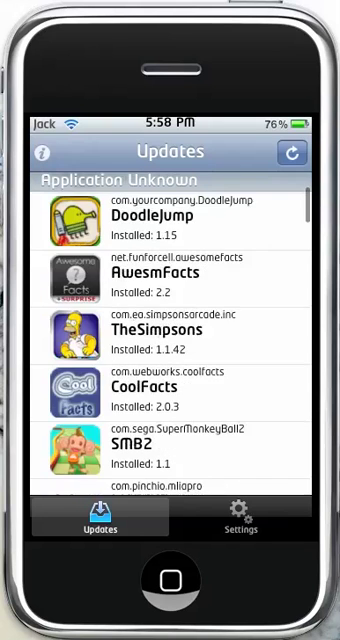
{"action": "scroll", "scroll_direction": "down", "scroll_amount": 3}
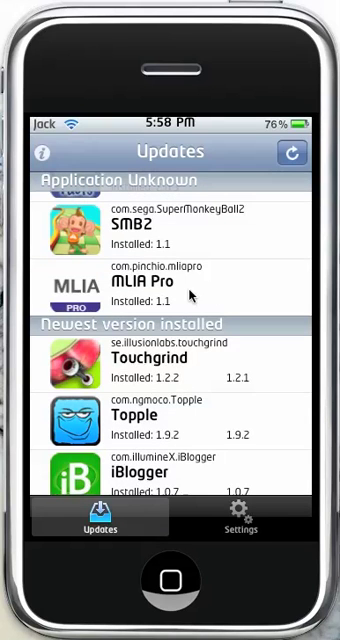
{"action": "mouse_move", "coordinate": [68, 260]}
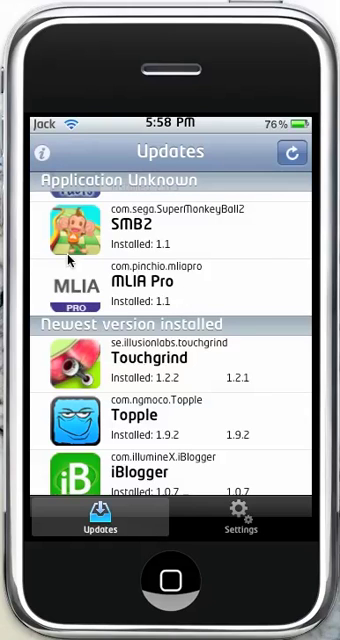
{"action": "mouse_move", "coordinate": [264, 270]}
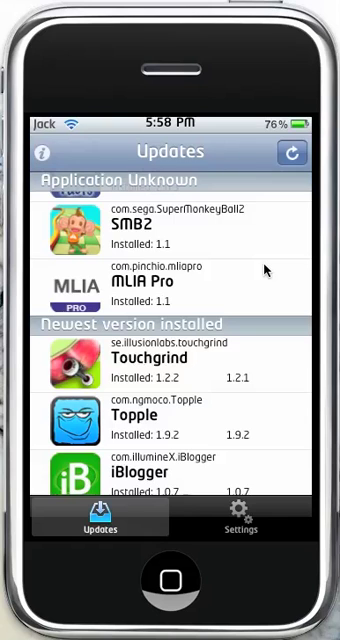
{"action": "left_click", "coordinate": [170, 580]}
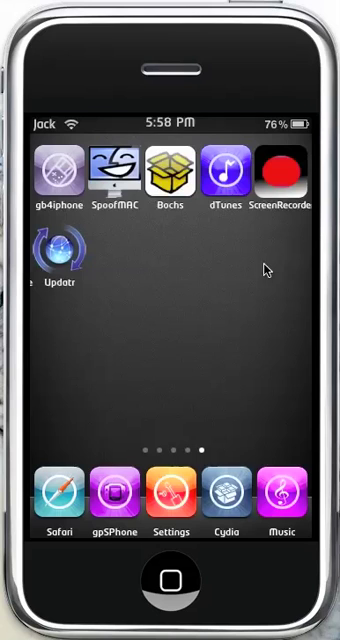